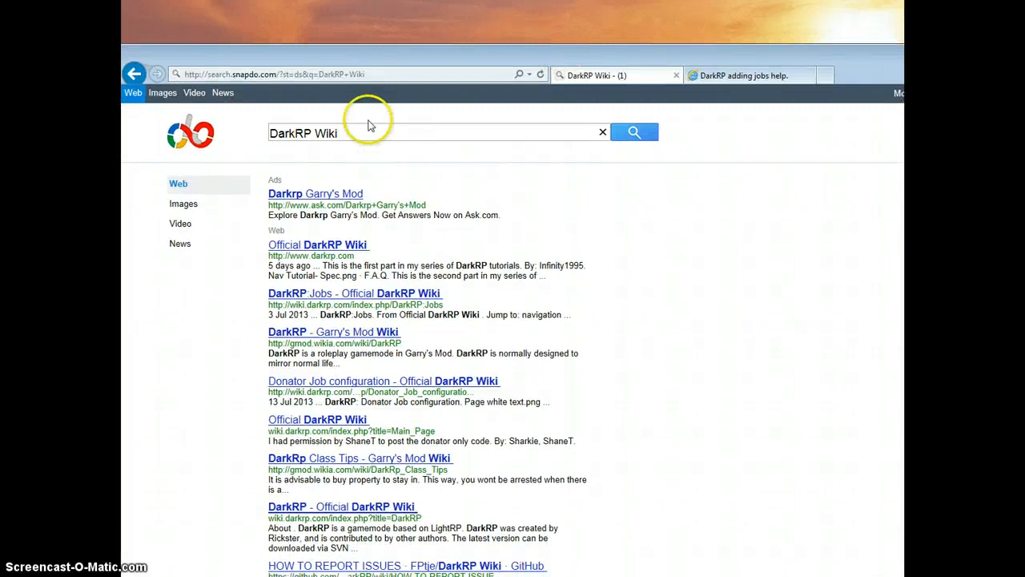
- Clear the DarkRP Wiki query and search the web for 'dark rp' instead
{"action": "double_click", "coordinate": [327, 133]}
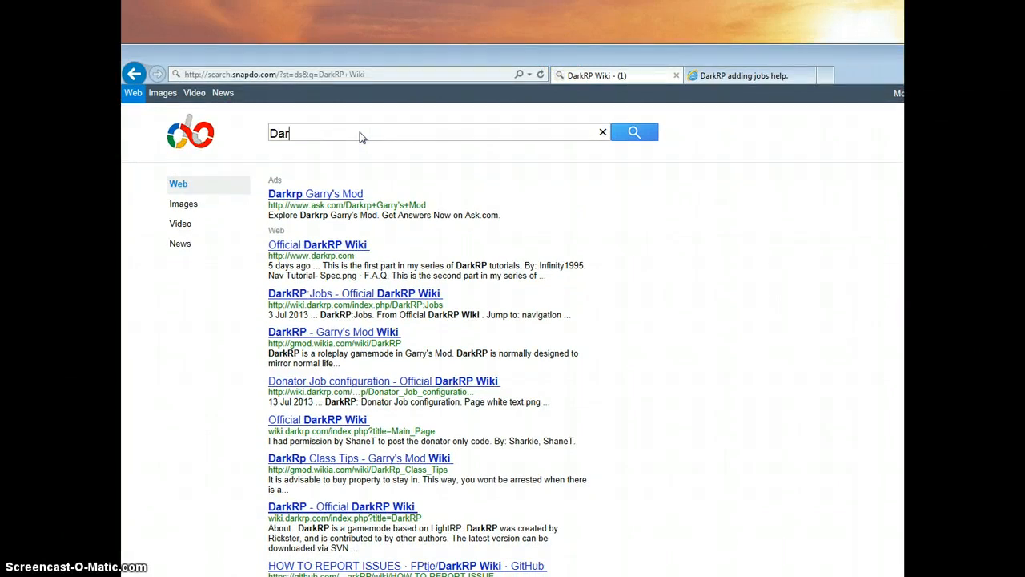
{"action": "key", "text": "BackSpace"}
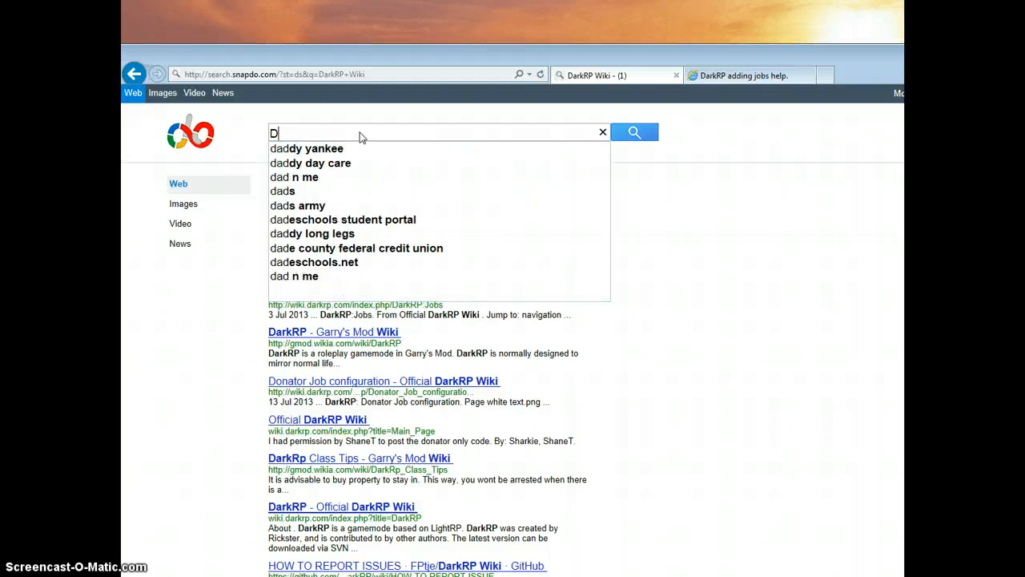
{"action": "type", "text": "ark rp"}
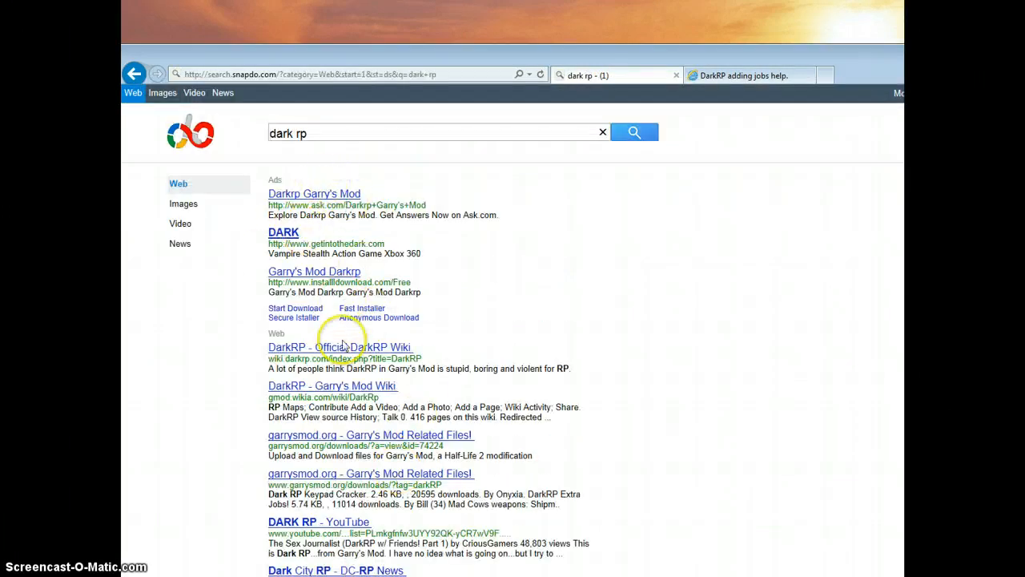
{"action": "mouse_move", "coordinate": [413, 349]}
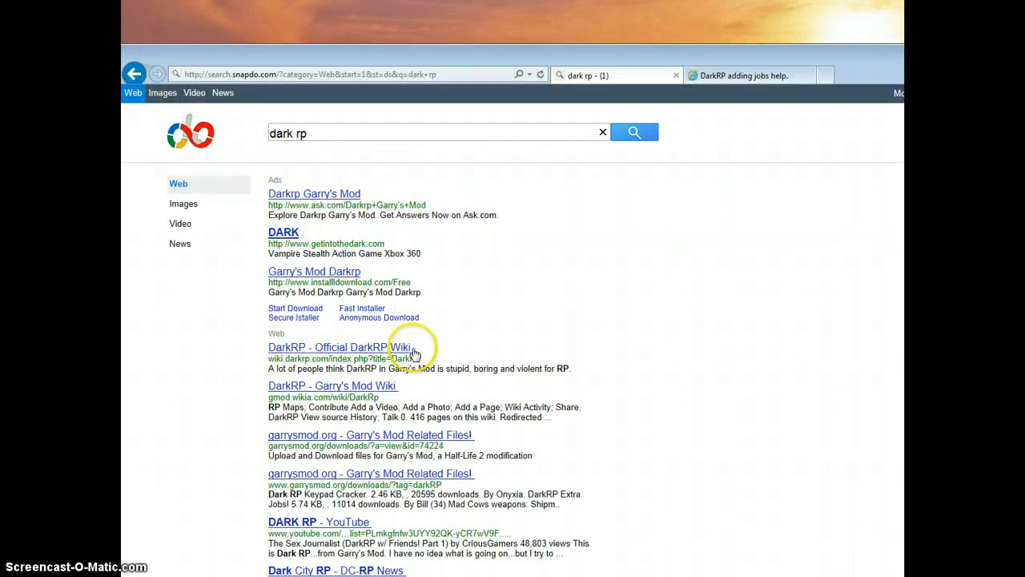
- Open the 'DarkRP - Official DarkRP Wiki' result and scroll to its About and Jobs sections
{"action": "left_click", "coordinate": [359, 346]}
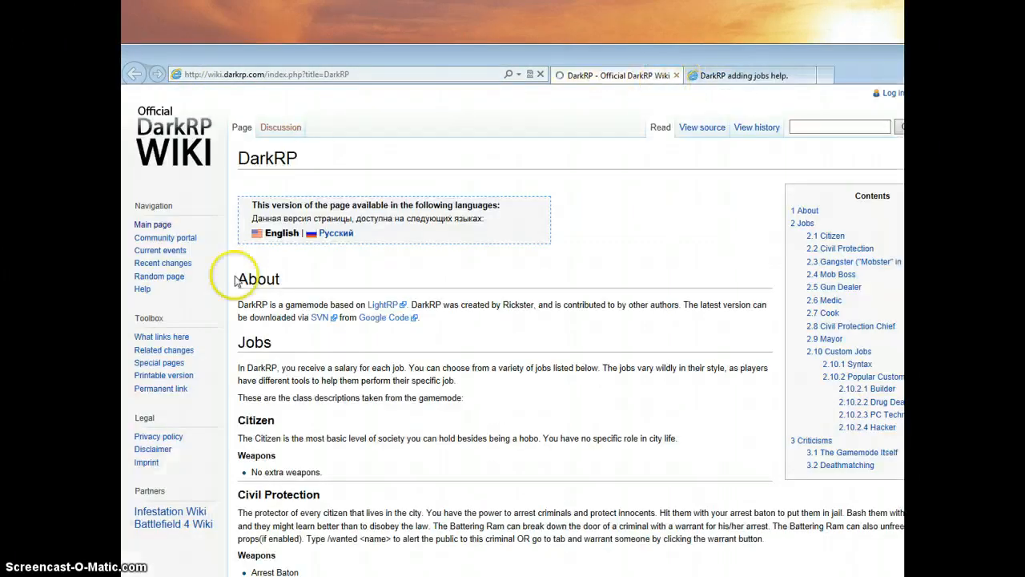
{"action": "scroll", "scroll_direction": "down", "scroll_amount": 3}
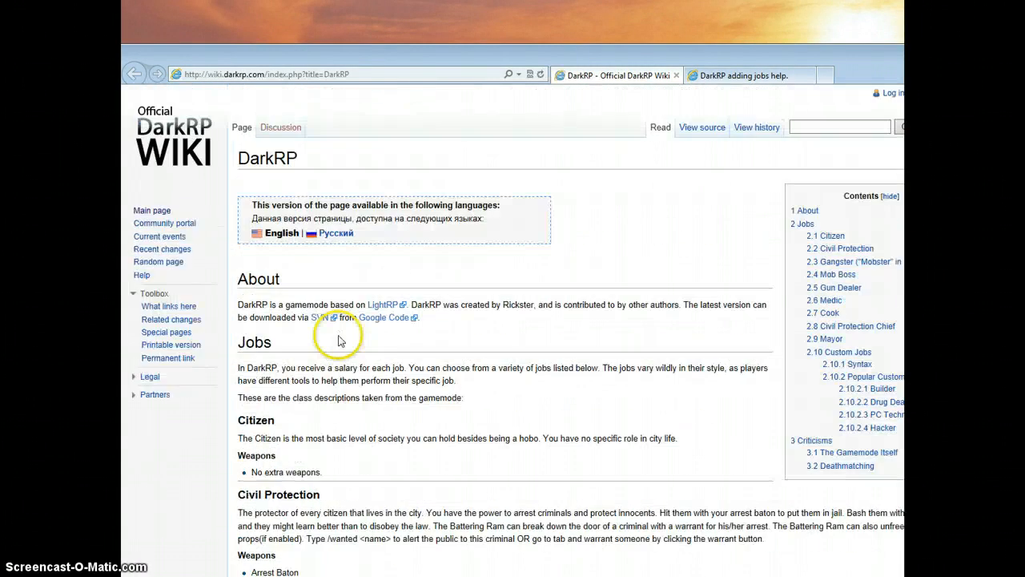
{"action": "mouse_move", "coordinate": [328, 266]}
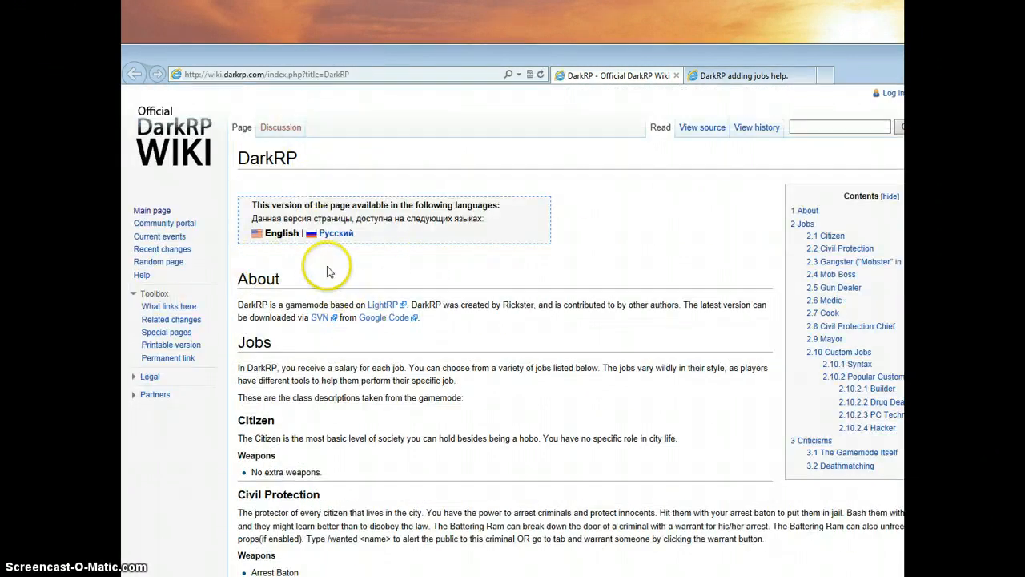
{"action": "mouse_move", "coordinate": [171, 227]}
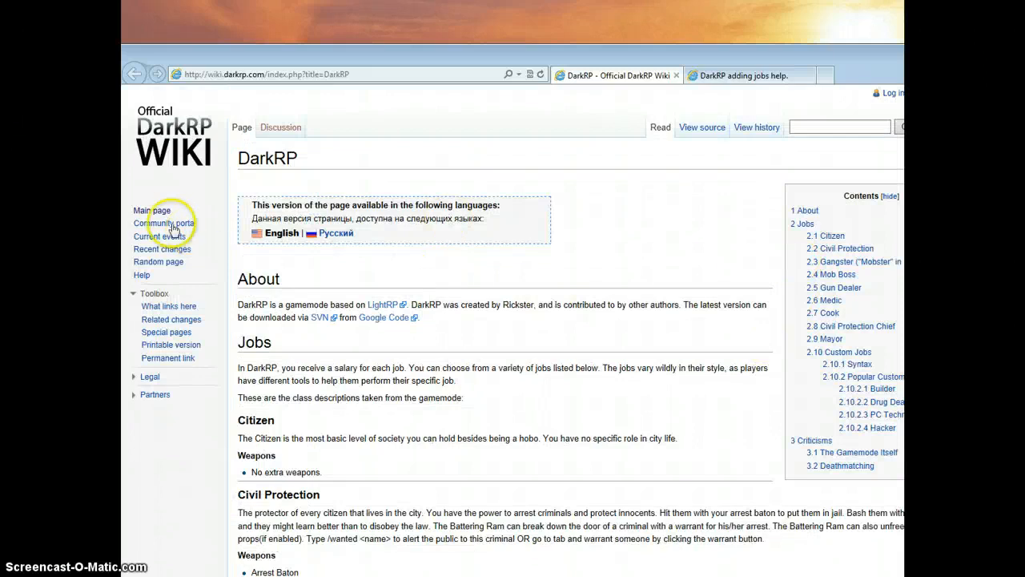
- Go to the wiki's Main Page from the left navigation sidebar
{"action": "left_click", "coordinate": [150, 210]}
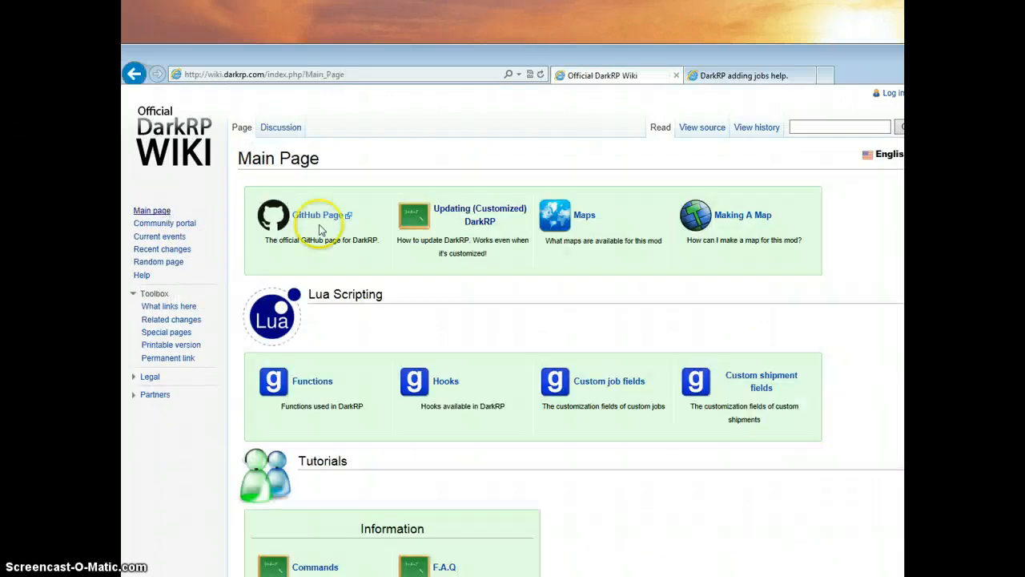
{"action": "mouse_move", "coordinate": [377, 61]}
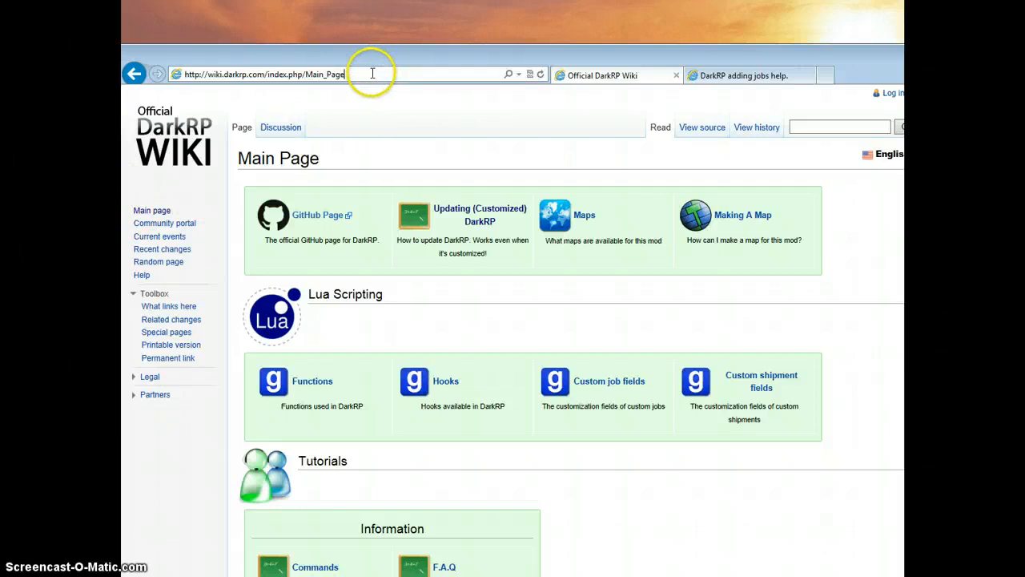
{"action": "mouse_move", "coordinate": [645, 279]}
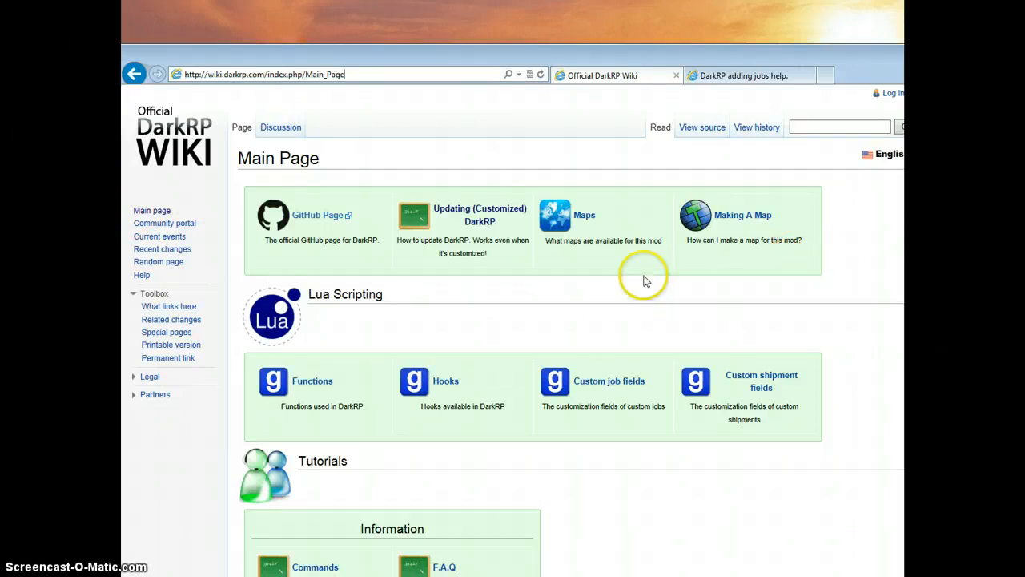
{"action": "mouse_move", "coordinate": [555, 385]}
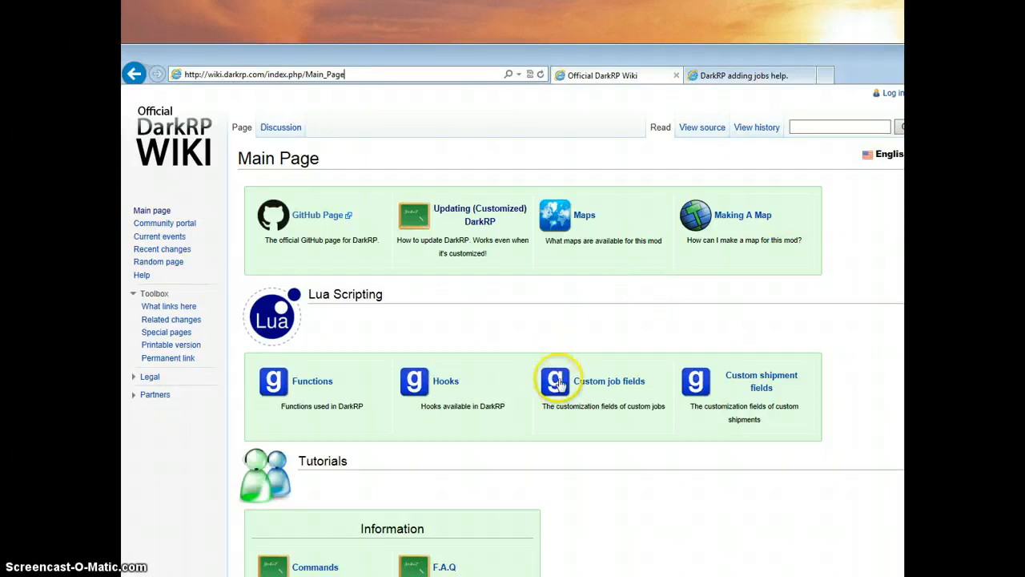
{"action": "mouse_move", "coordinate": [474, 210]}
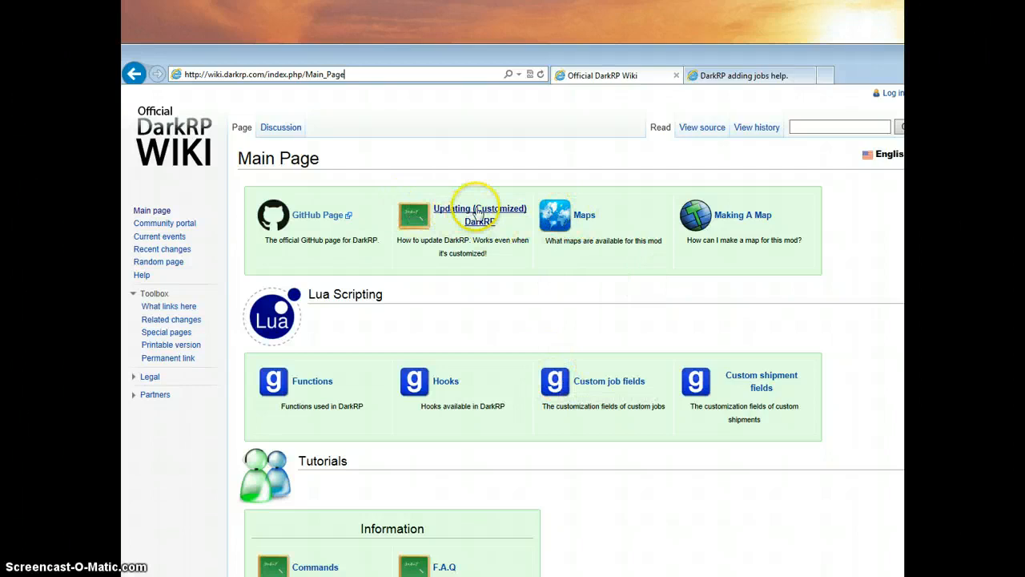
{"action": "mouse_move", "coordinate": [484, 227]}
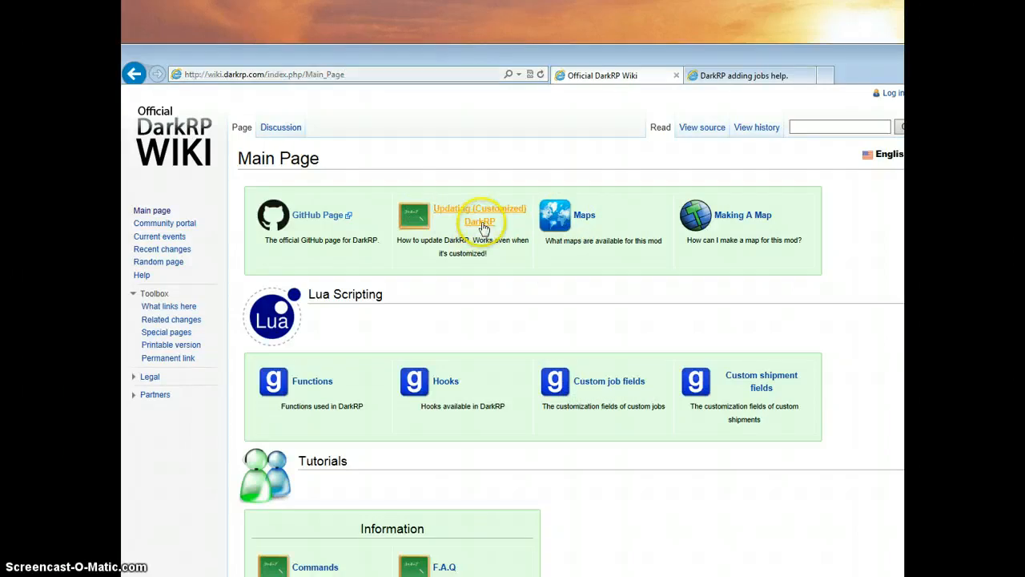
- Open the 'Updating (Customized) DarkRP' guide, then start a new browser tab
{"action": "left_click", "coordinate": [482, 215]}
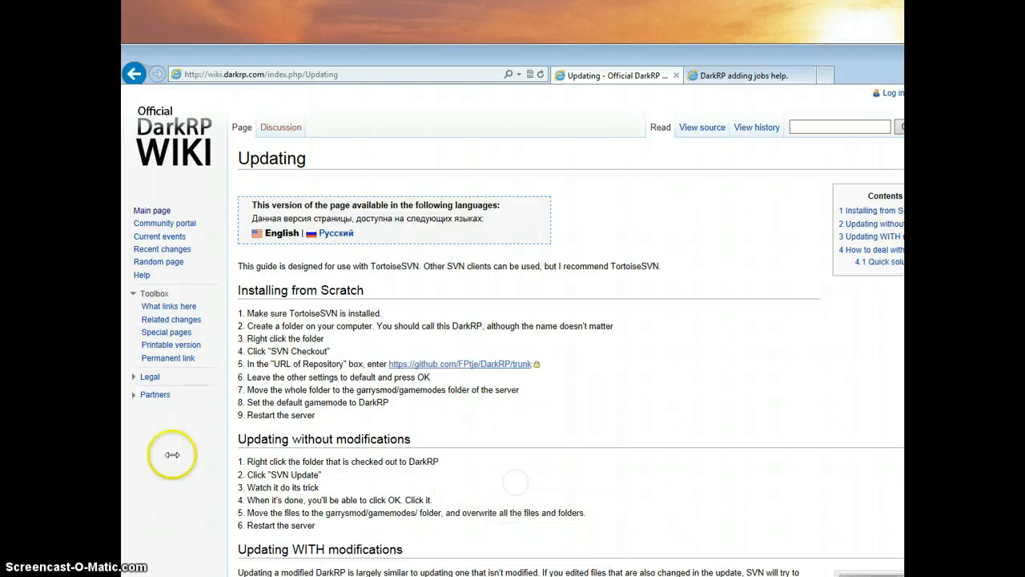
{"action": "mouse_move", "coordinate": [522, 89]}
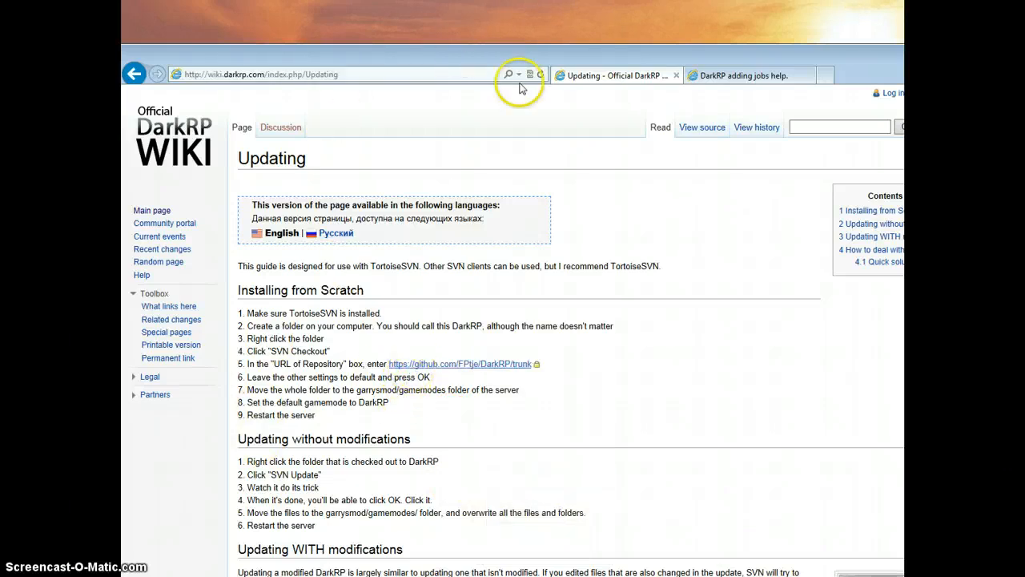
{"action": "left_click", "coordinate": [841, 75]}
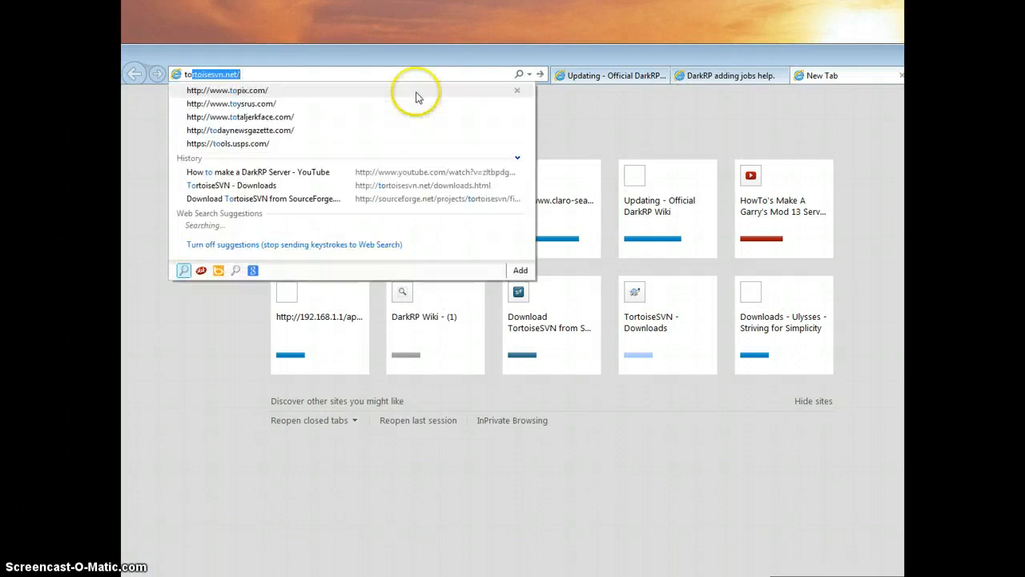
- Search the web for 'tortoisesvn' from the new tab's address bar
{"action": "type", "text": "tortuisesvn"}
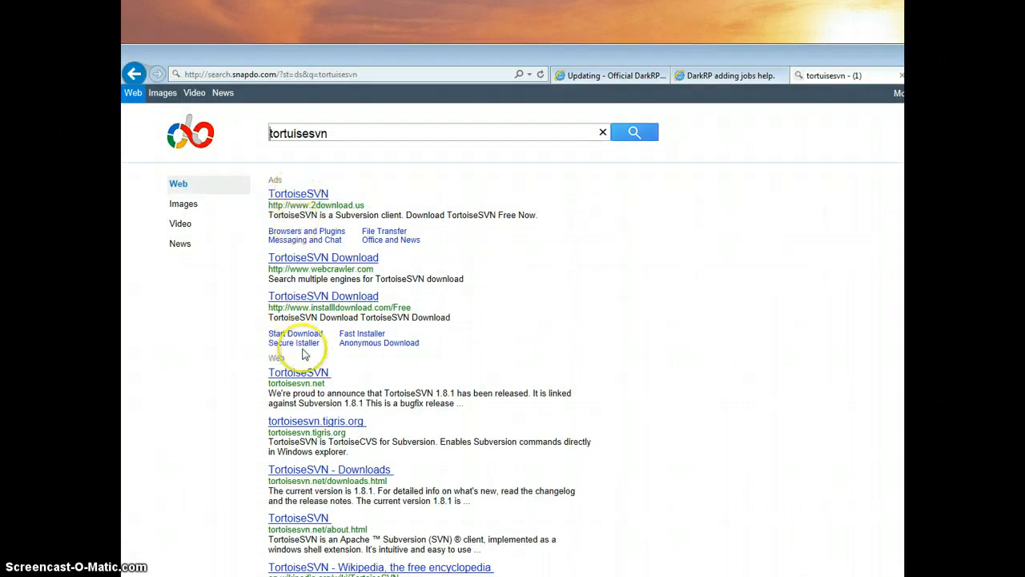
- Reach the tortoisesvn.net Downloads page showing the 1.8.1 32-bit and 64-bit installers
{"action": "left_click", "coordinate": [298, 372]}
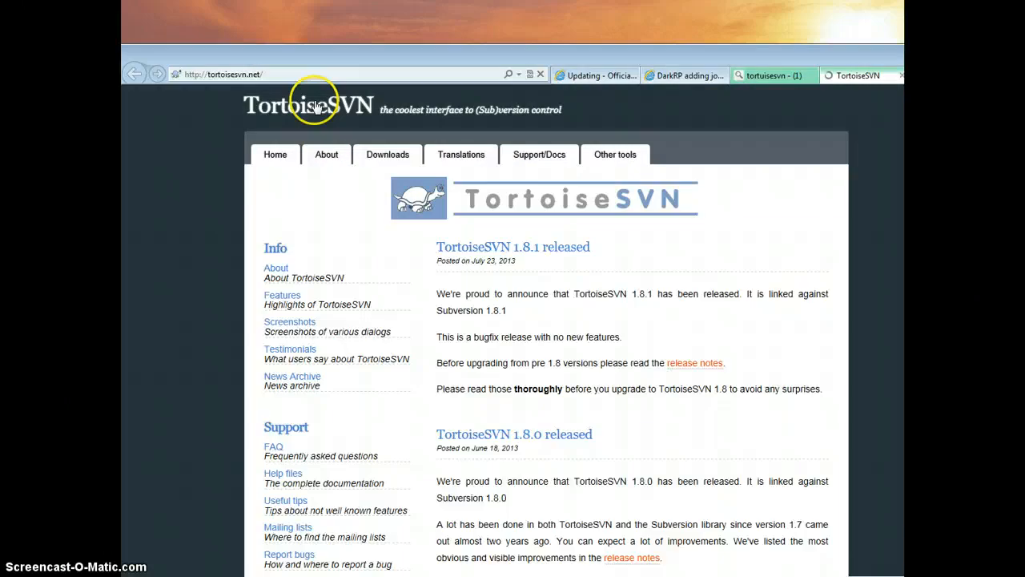
{"action": "left_click", "coordinate": [387, 153]}
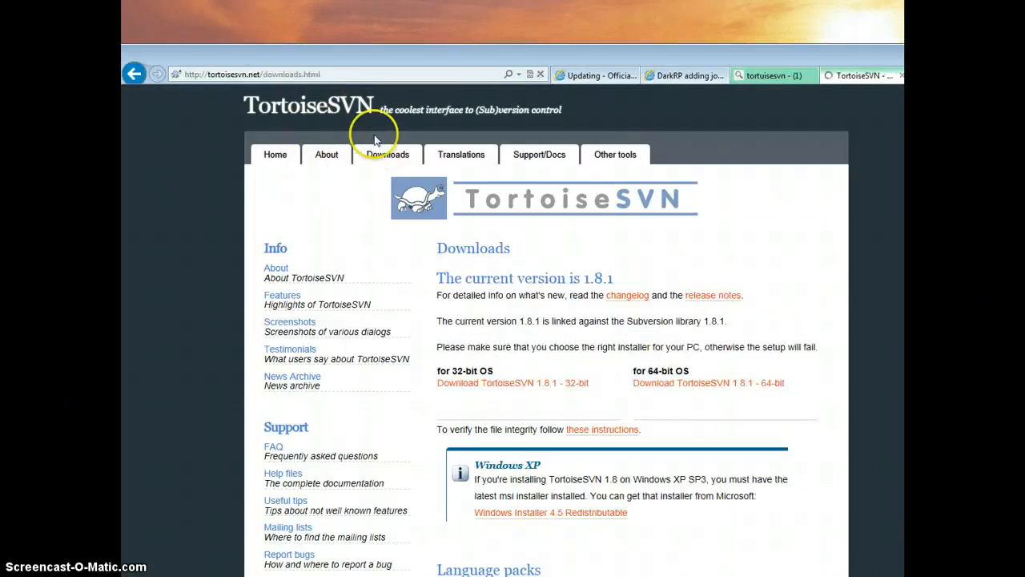
{"action": "scroll", "scroll_direction": "down", "scroll_amount": 3}
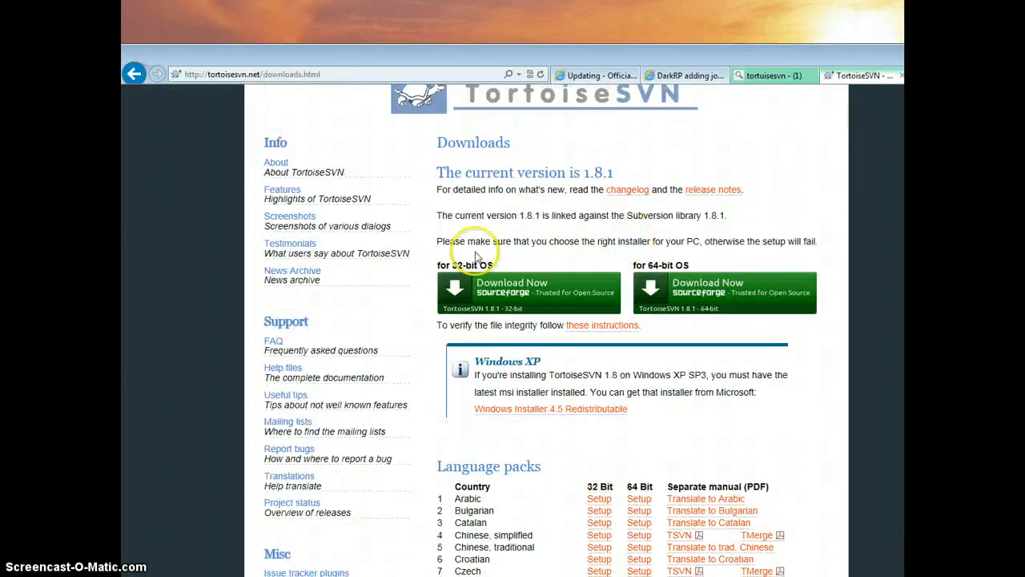
{"action": "mouse_move", "coordinate": [473, 279]}
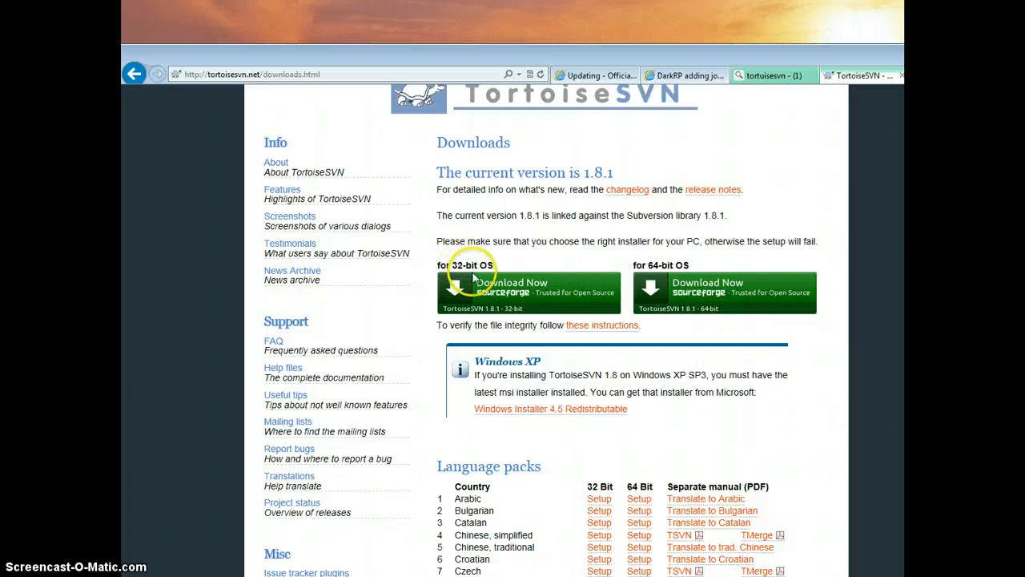
{"action": "mouse_move", "coordinate": [687, 298]}
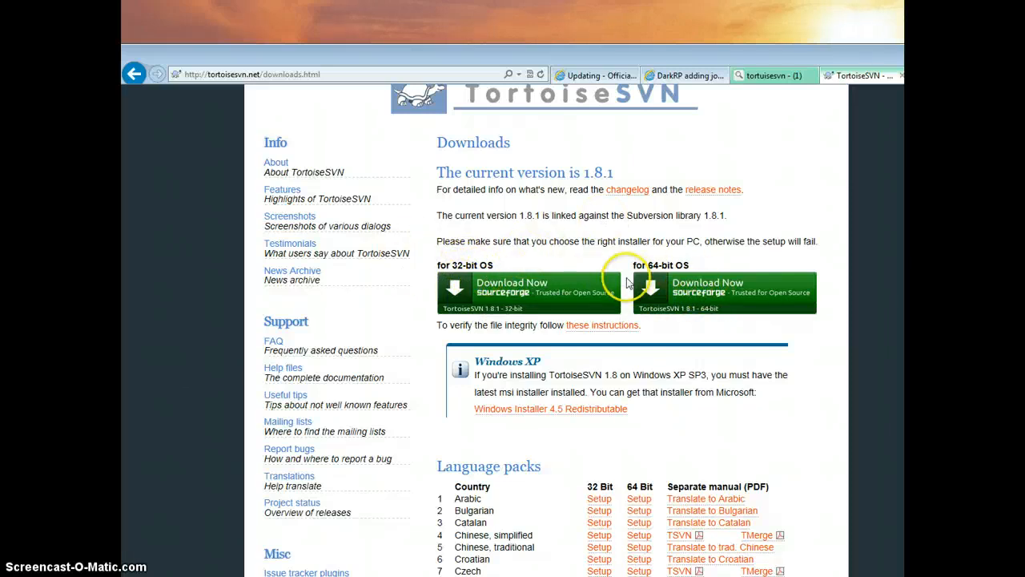
{"action": "mouse_move", "coordinate": [463, 250]}
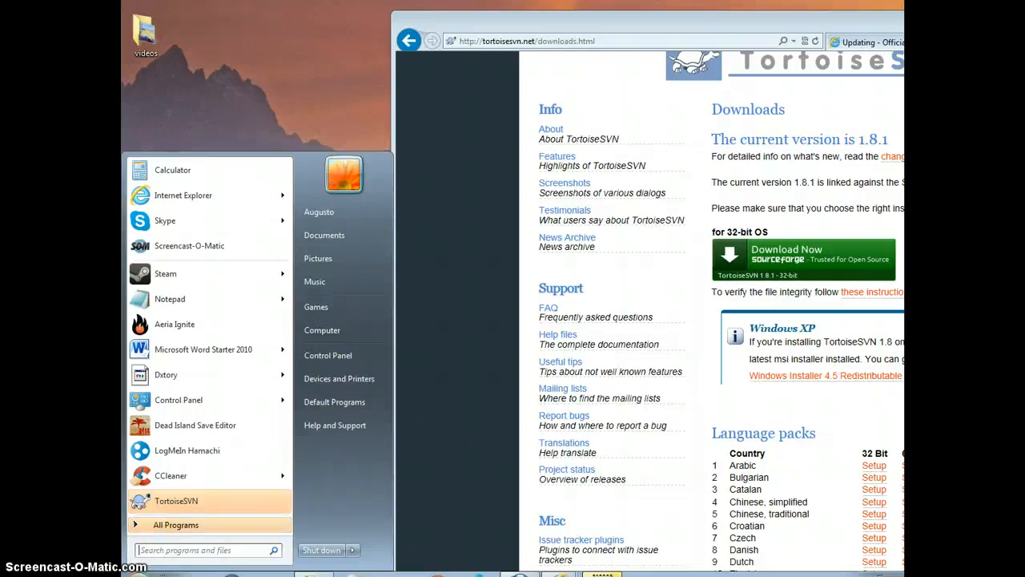
{"action": "mouse_move", "coordinate": [324, 330]}
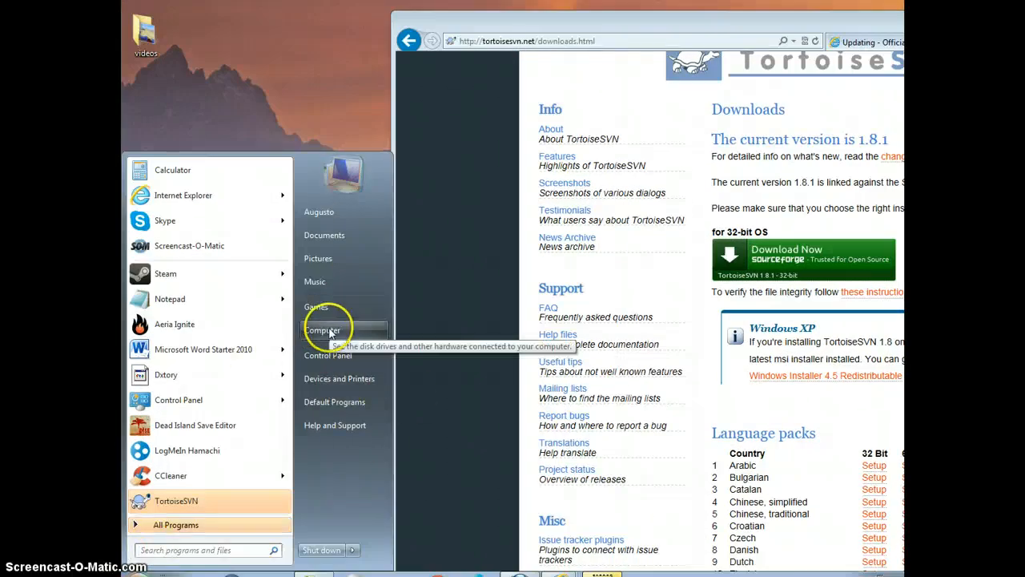
- Open the Computer's Properties to read that the system is 64-bit
{"action": "right_click", "coordinate": [324, 330]}
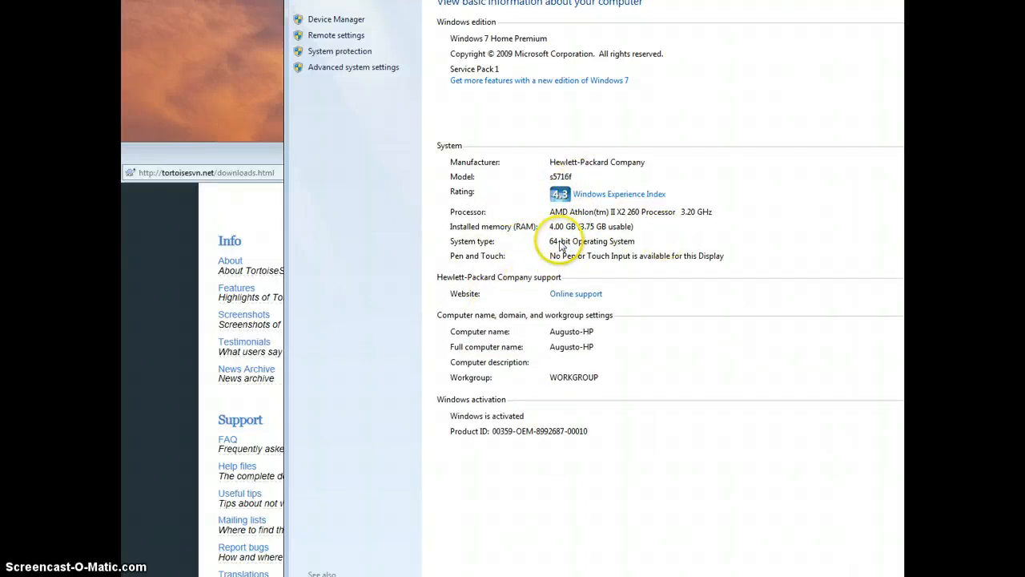
{"action": "mouse_move", "coordinate": [586, 246]}
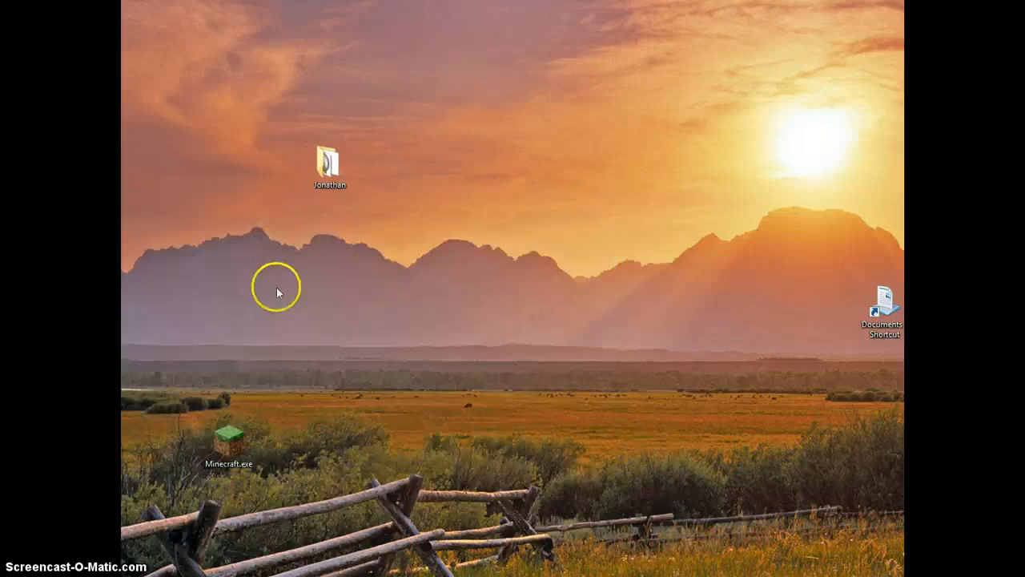
{"action": "mouse_move", "coordinate": [516, 307]}
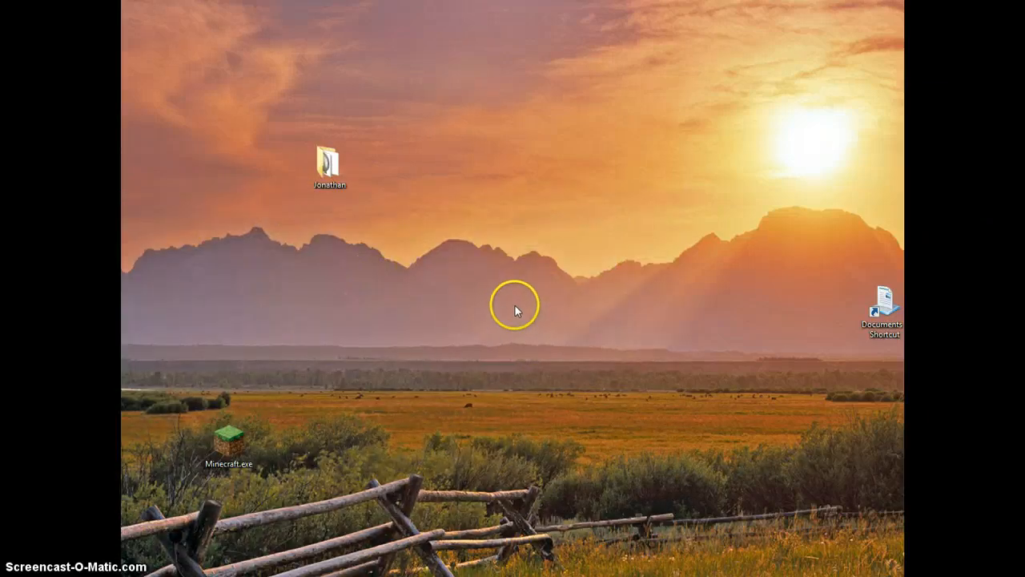
- Bring up the desktop's right-click menu with its New submenu
{"action": "right_click", "coordinate": [515, 310]}
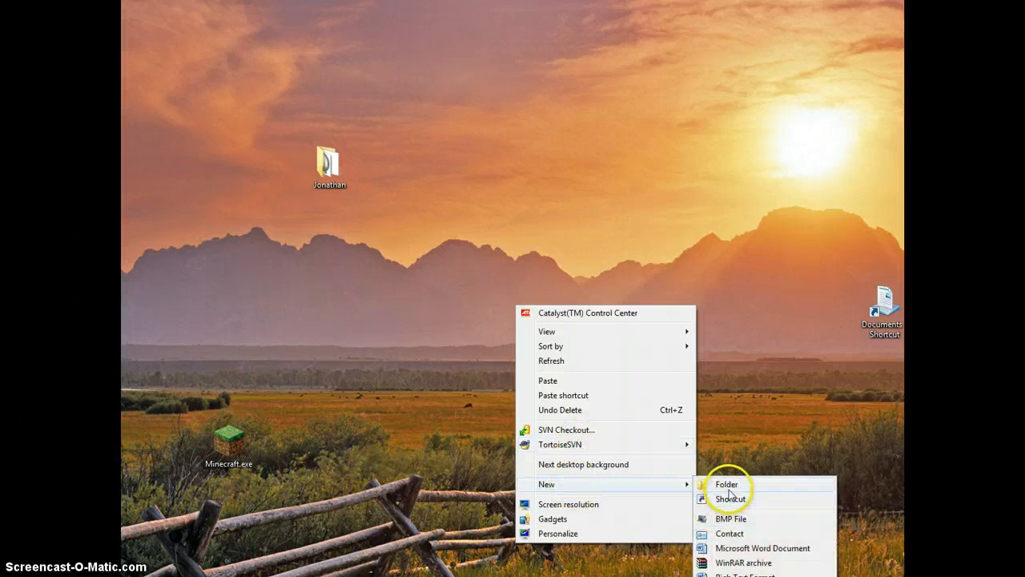
- Create a new folder named DarkRP on the desktop
{"action": "left_click", "coordinate": [726, 484]}
{"action": "type", "text": "Dark RP"}
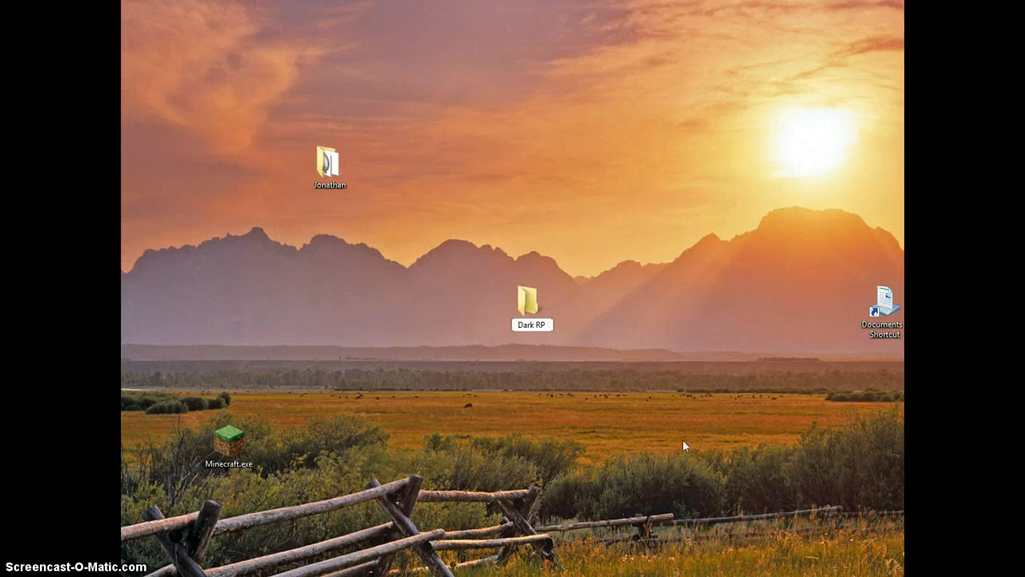
{"action": "left_click", "coordinate": [534, 306]}
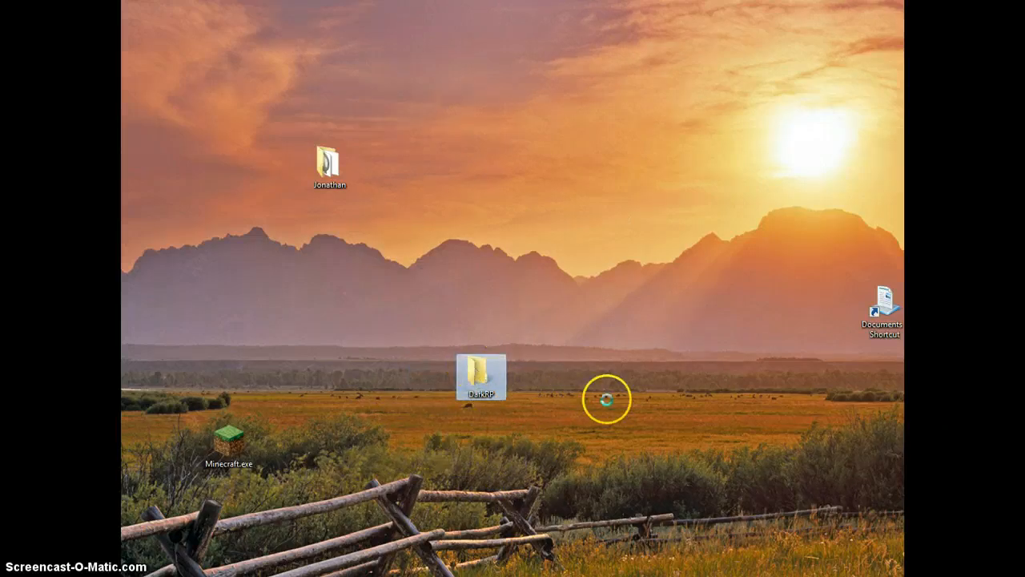
- SVN Checkout the GitHub DarkRP trunk into Desktop\DarkRP, finishing at revision 1350
{"action": "right_click", "coordinate": [479, 382]}
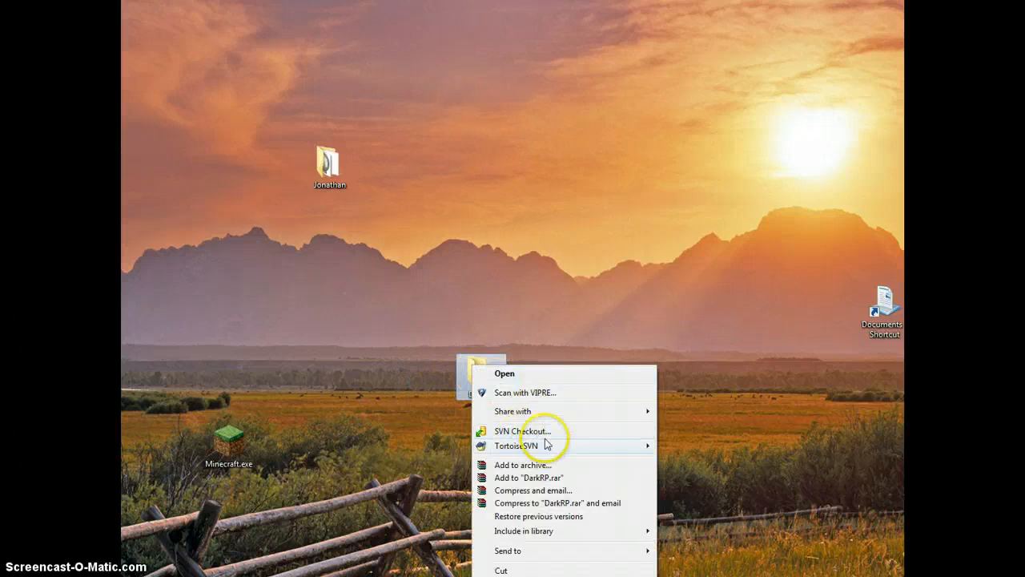
{"action": "mouse_move", "coordinate": [541, 445]}
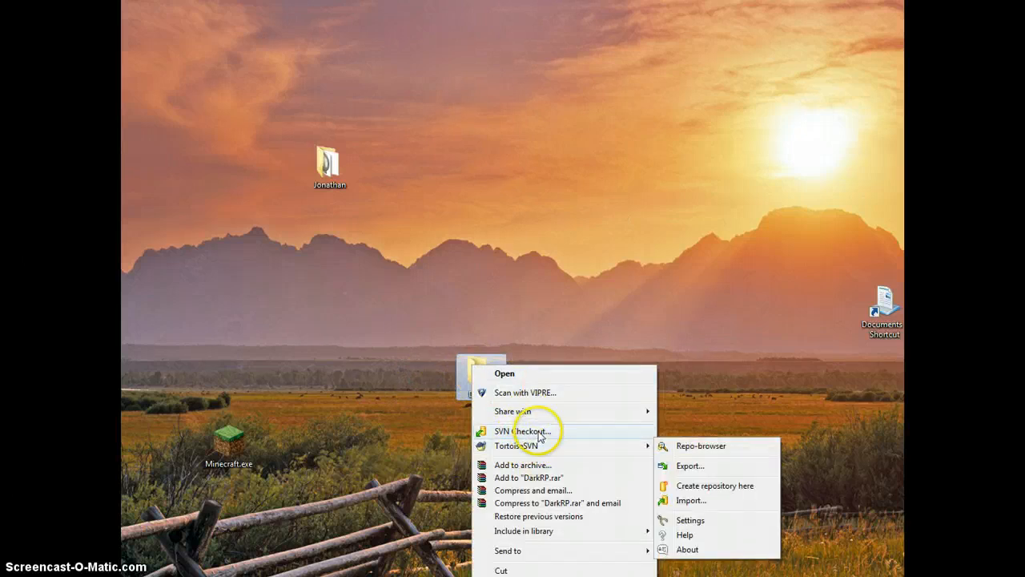
{"action": "mouse_move", "coordinate": [521, 436]}
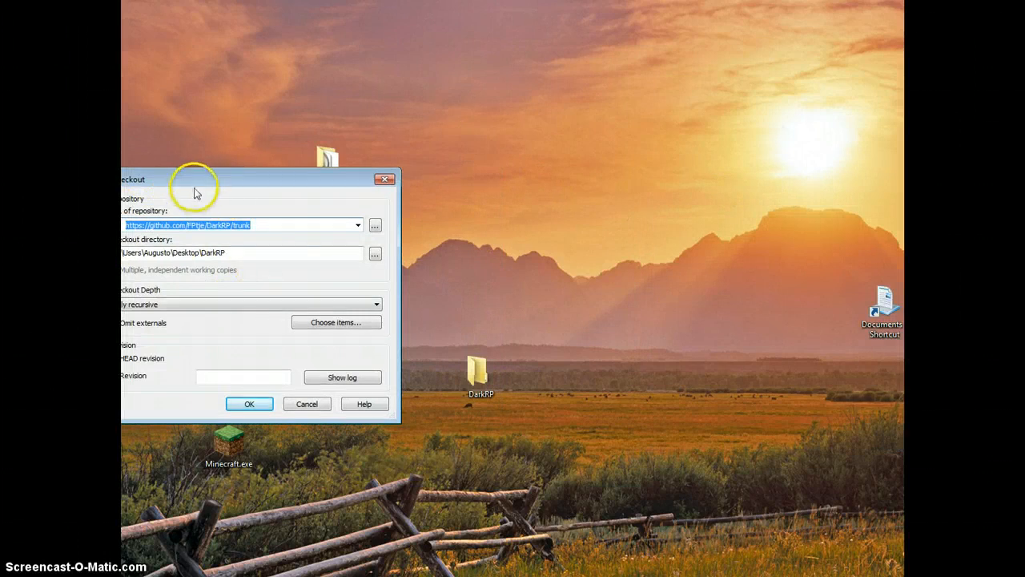
{"action": "left_click_drag", "start_coordinate": [195, 192], "coordinate": [589, 196]}
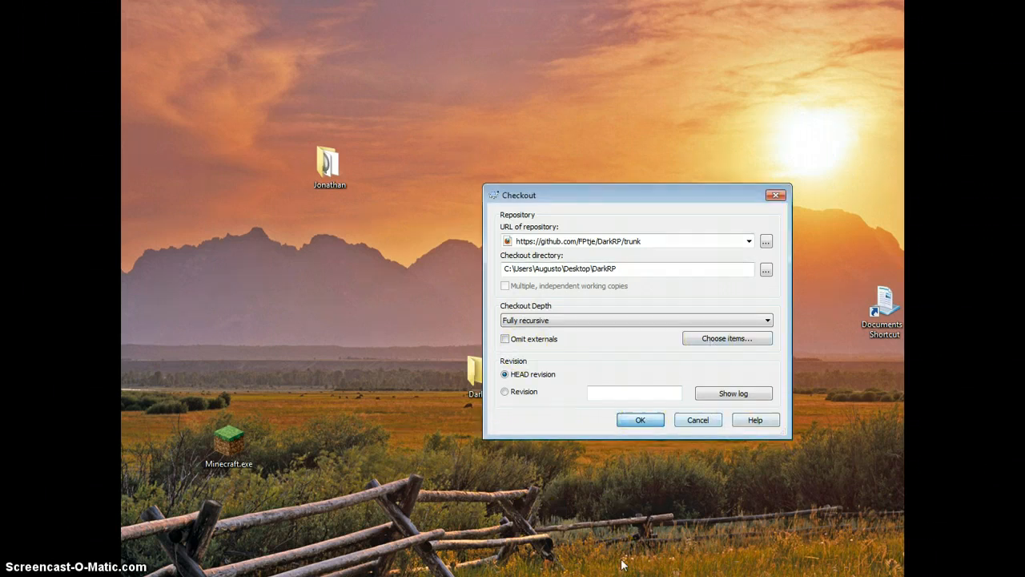
{"action": "left_click", "coordinate": [641, 419]}
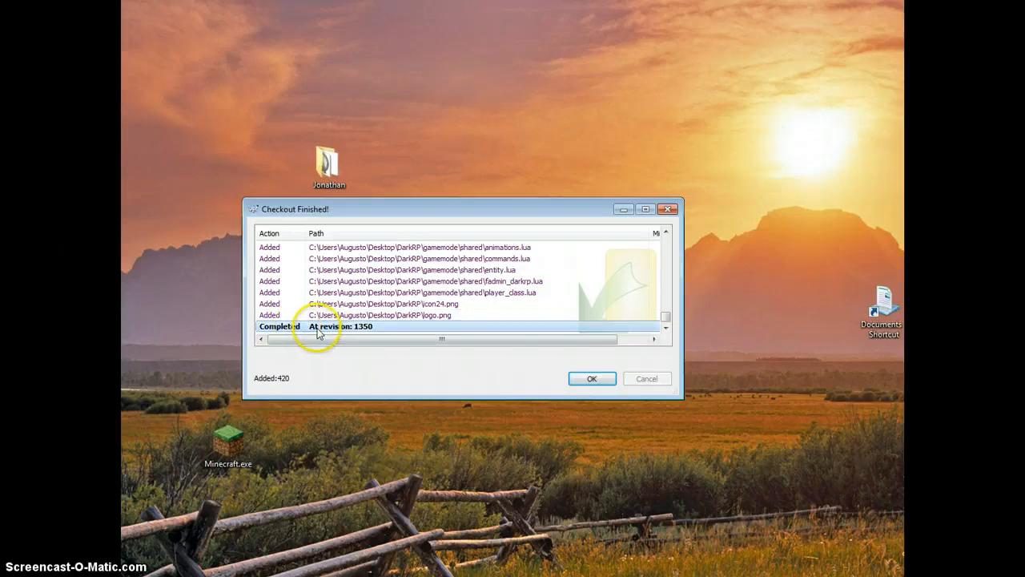
{"action": "mouse_move", "coordinate": [481, 389]}
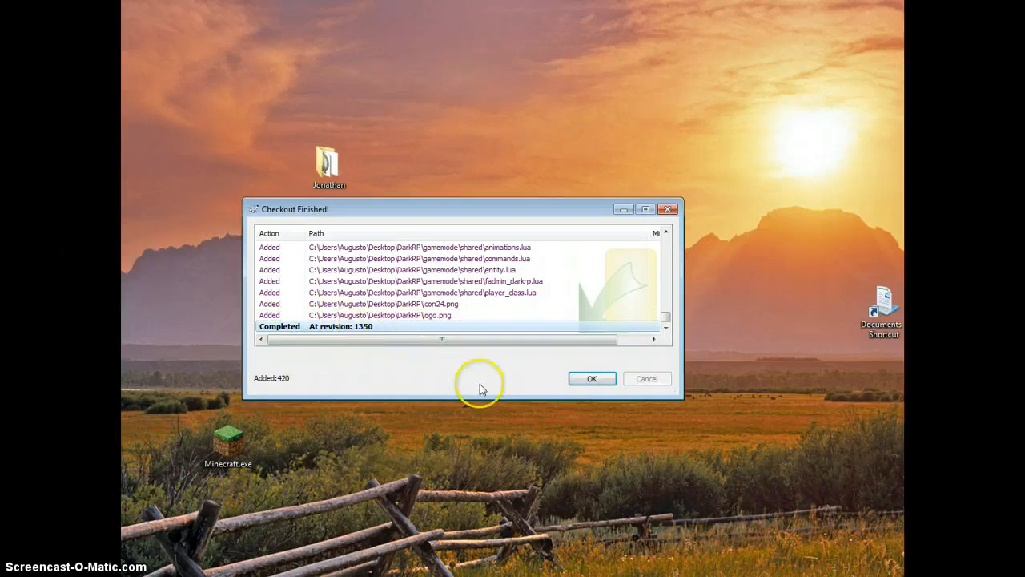
- Dismiss the Checkout Finished report and open the checked-out DarkRP folder on the desktop
{"action": "left_click", "coordinate": [593, 378]}
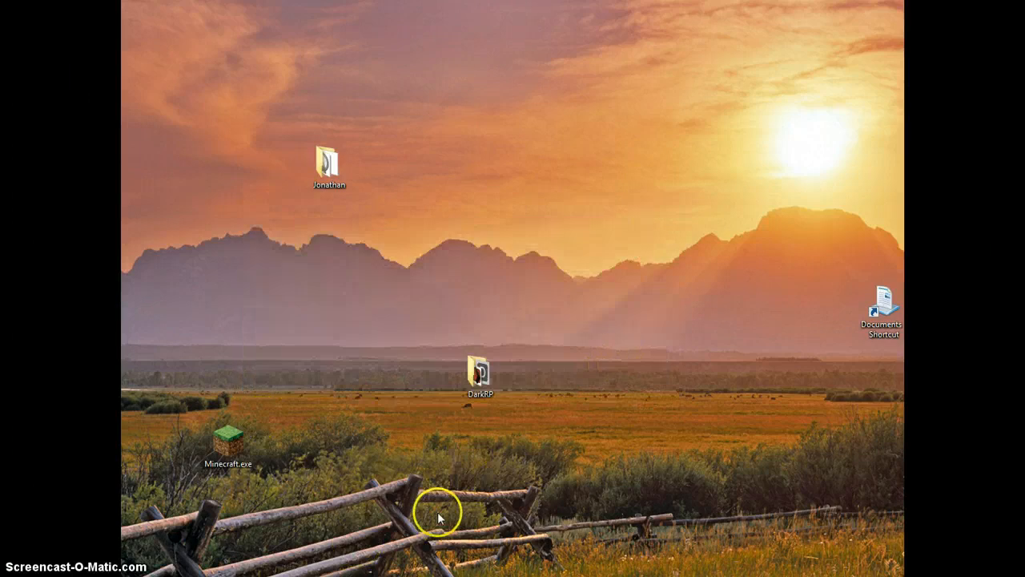
{"action": "left_click", "coordinate": [480, 378]}
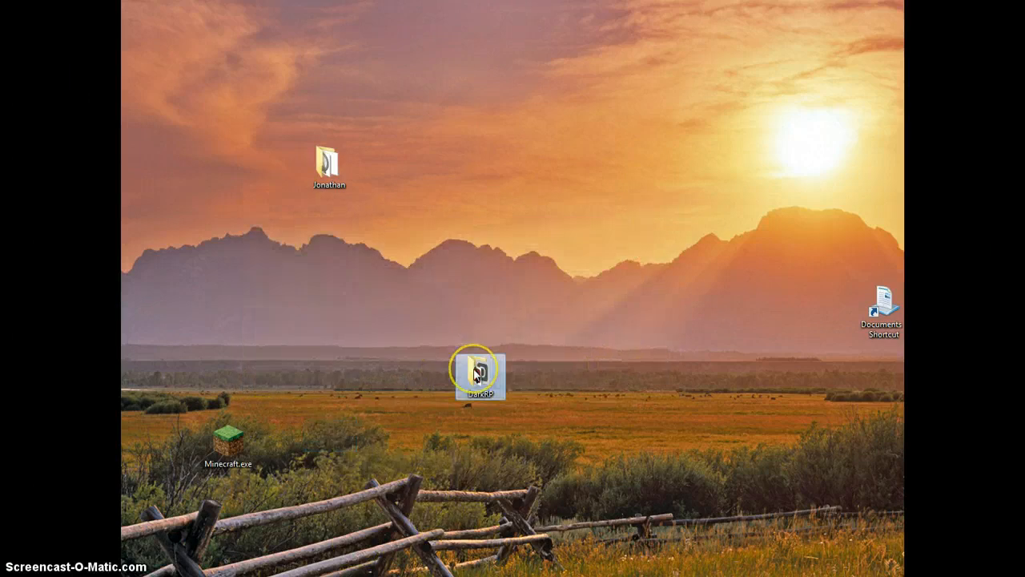
{"action": "double_click", "coordinate": [480, 378]}
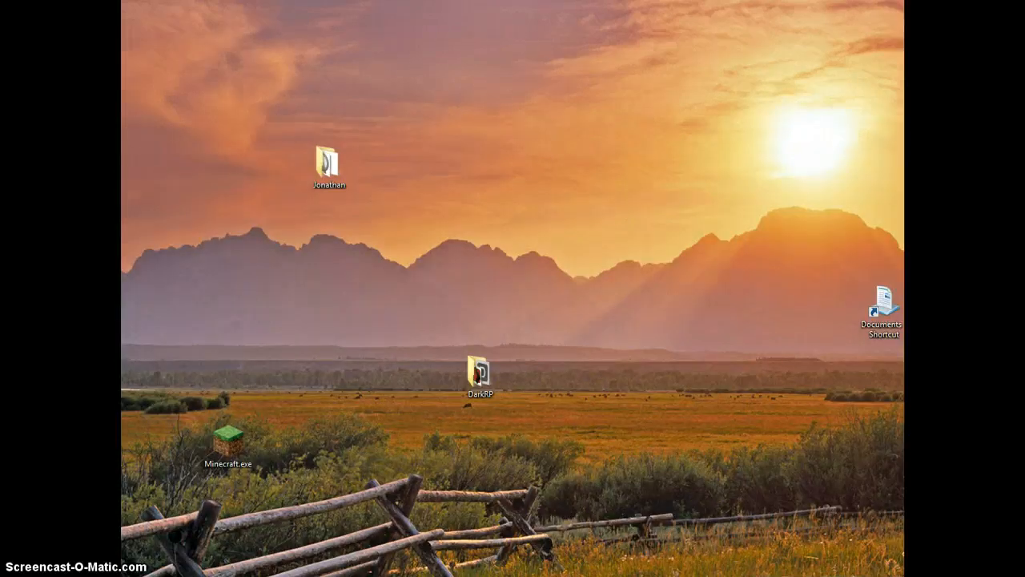
- Browse from the Start menu into Computer and the OS (C:) drive's Program Files
{"action": "left_click", "coordinate": [16, 564]}
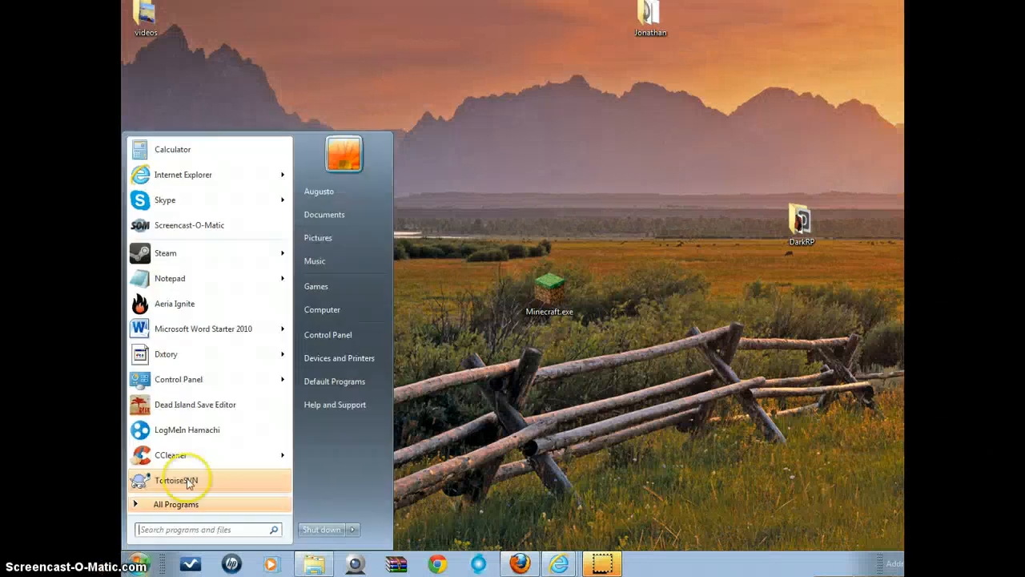
{"action": "left_click", "coordinate": [322, 309]}
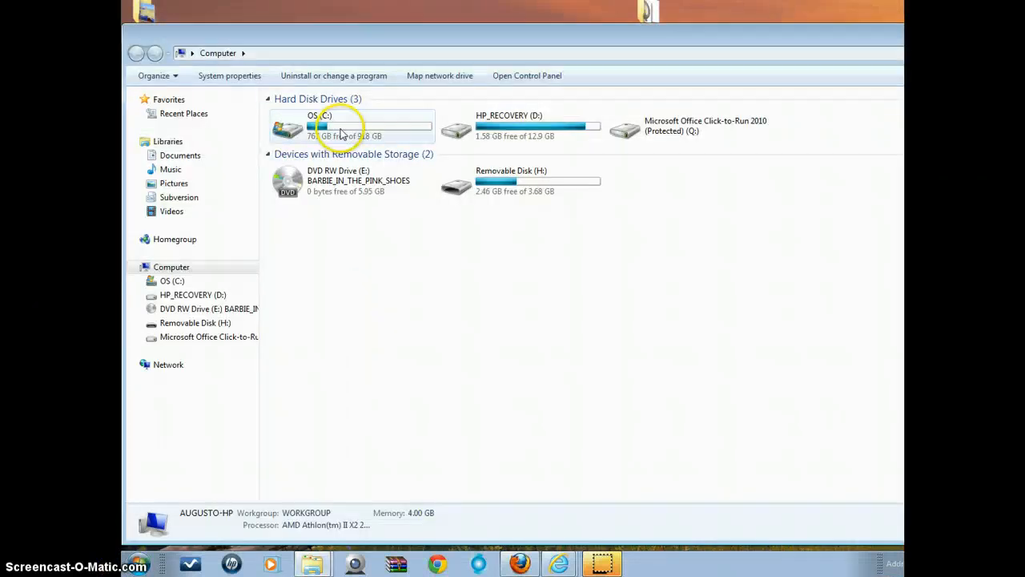
{"action": "double_click", "coordinate": [339, 128]}
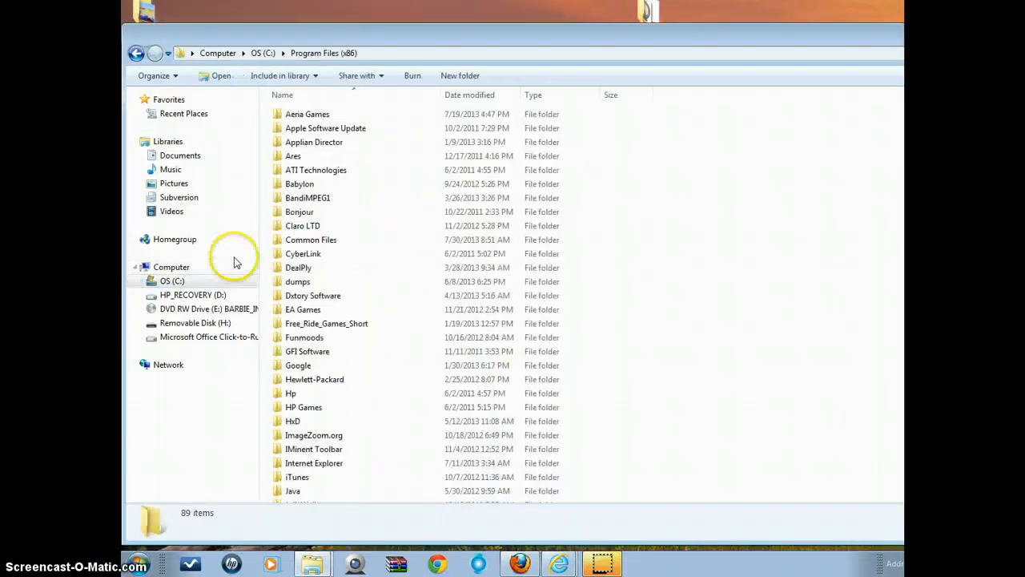
{"action": "scroll", "scroll_direction": "down", "scroll_amount": 3}
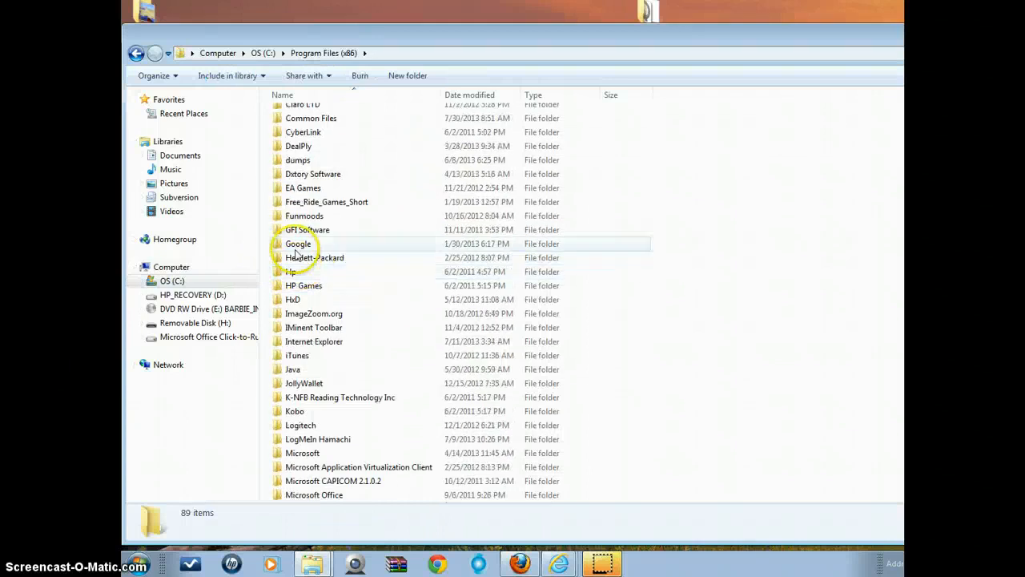
{"action": "scroll", "scroll_direction": "down", "scroll_amount": 3}
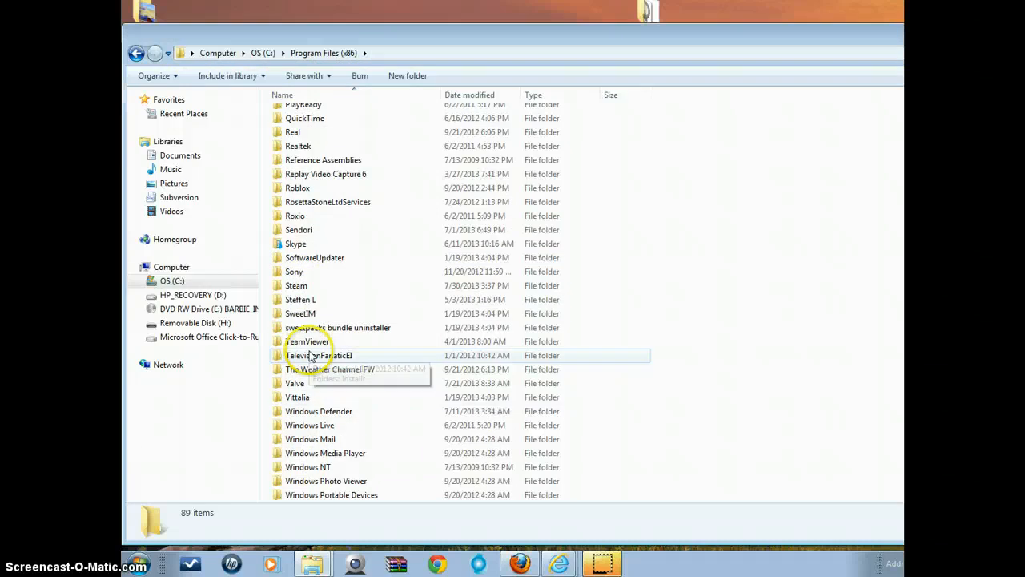
- Navigate through Steam > steamapps > GarrysMod into the gamemodes folder
{"action": "left_click", "coordinate": [297, 285]}
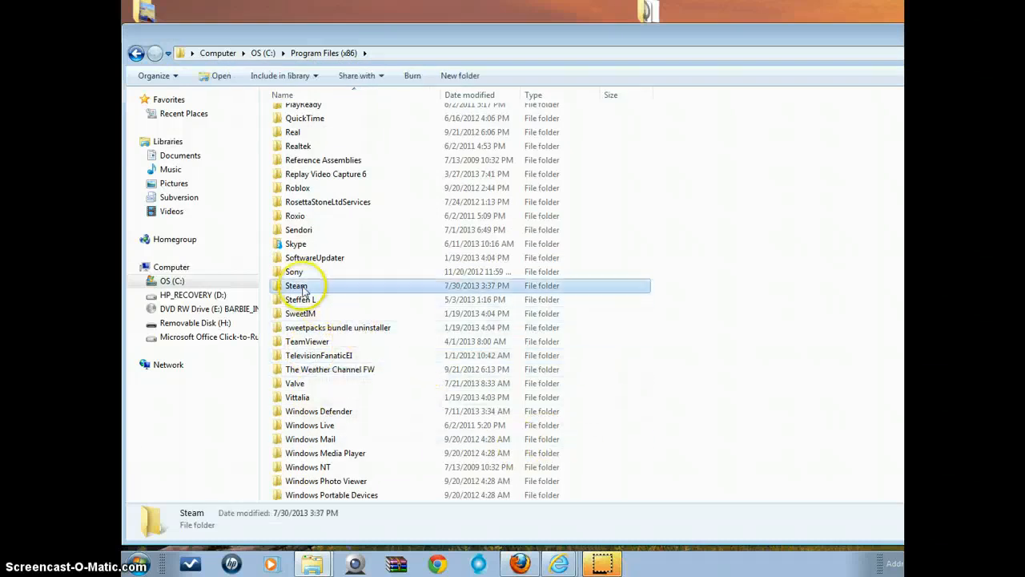
{"action": "double_click", "coordinate": [296, 286]}
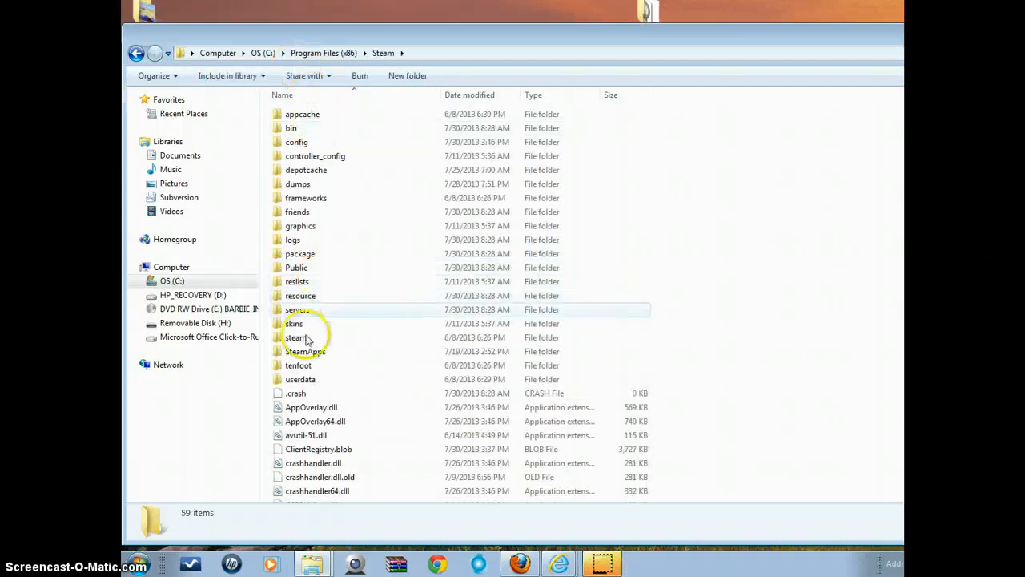
{"action": "double_click", "coordinate": [301, 350]}
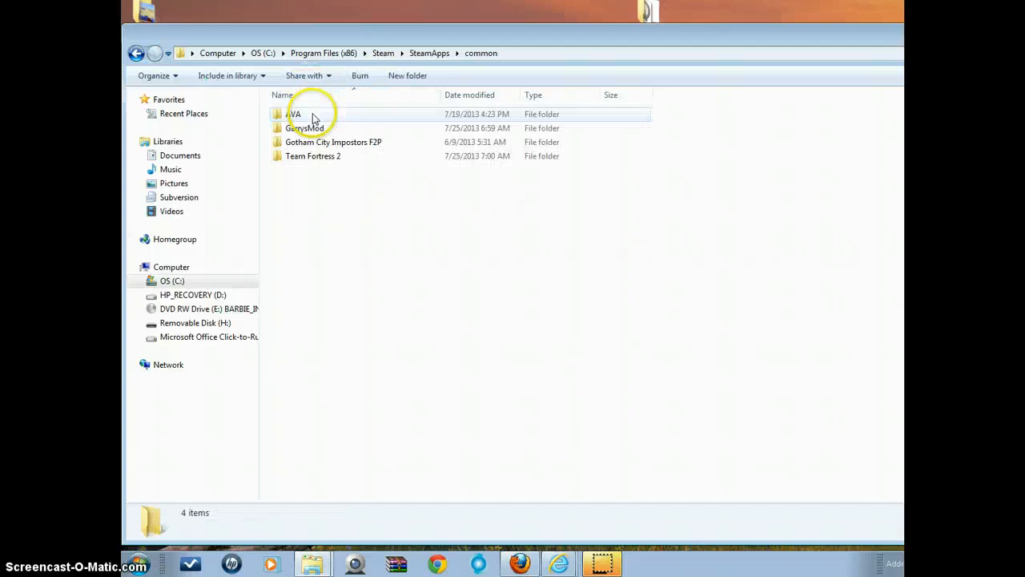
{"action": "double_click", "coordinate": [301, 128]}
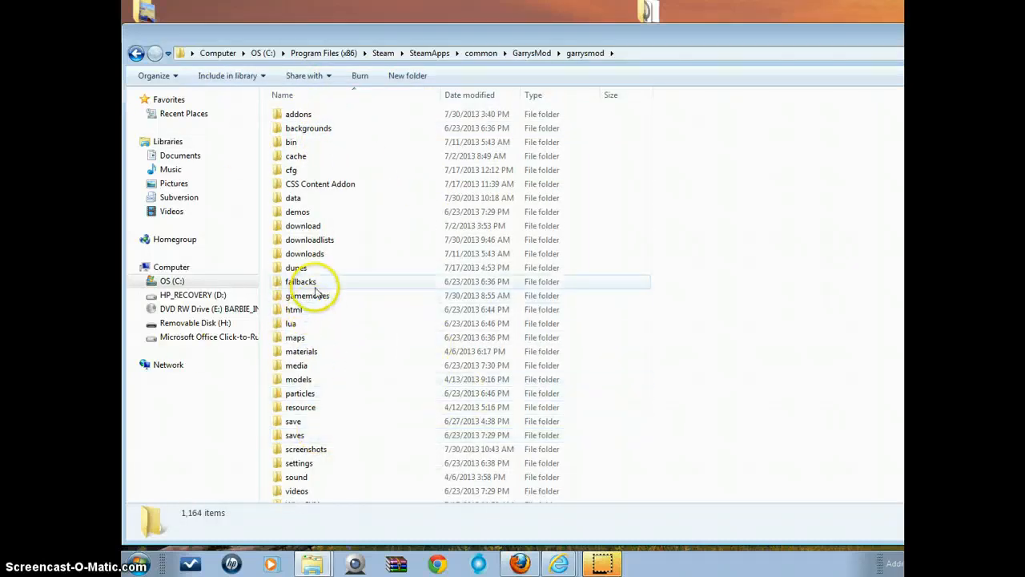
{"action": "double_click", "coordinate": [307, 295]}
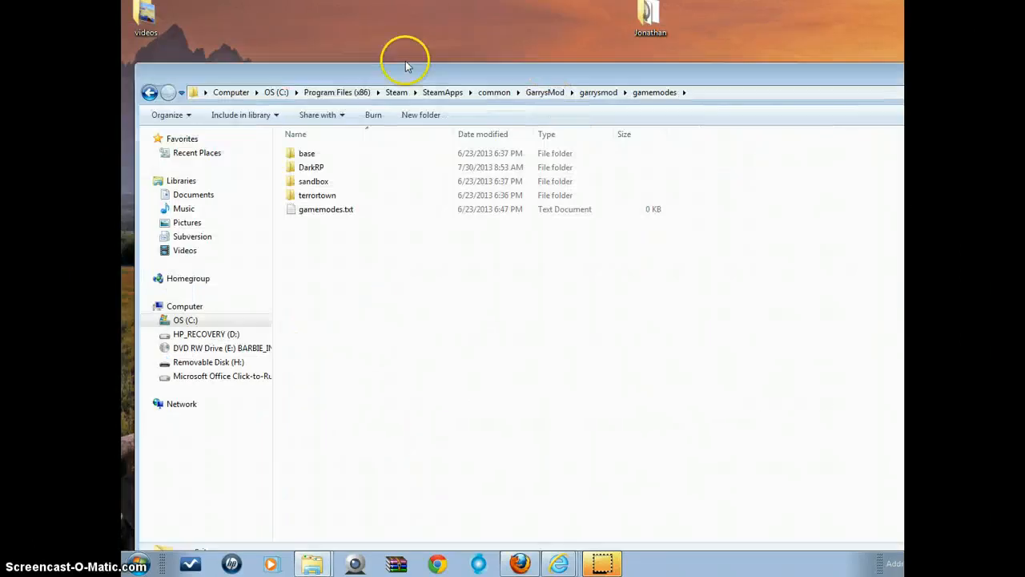
- Delete the old DarkRP folder from gamemodes, sending it to the Recycle Bin
{"action": "left_click", "coordinate": [306, 157]}
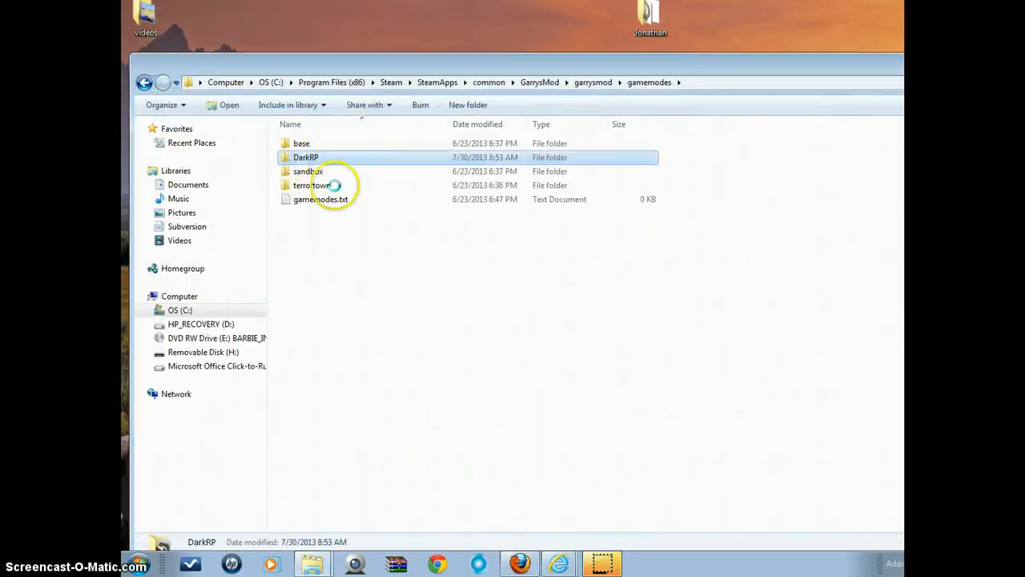
{"action": "key", "text": "Delete"}
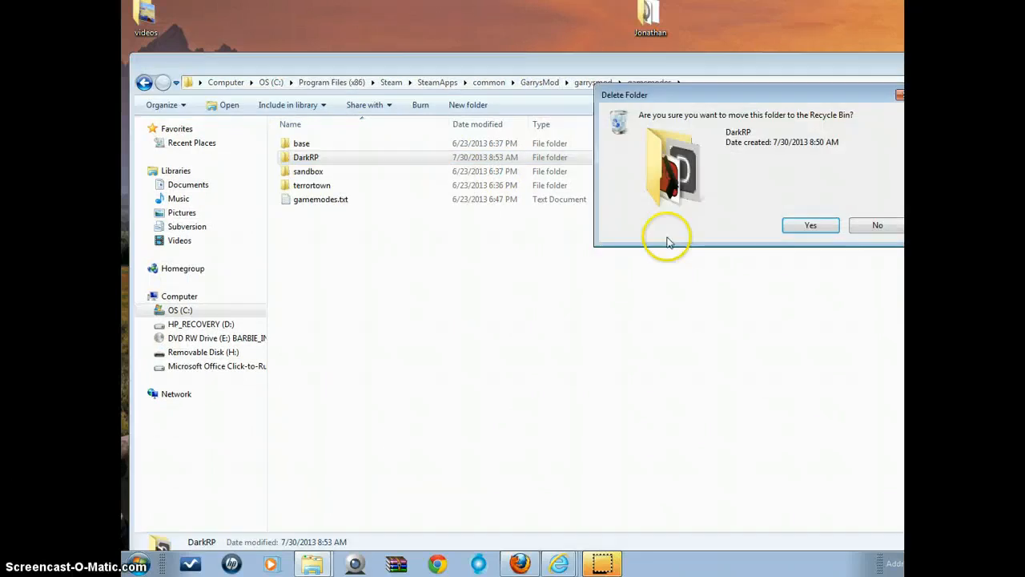
{"action": "left_click", "coordinate": [811, 224]}
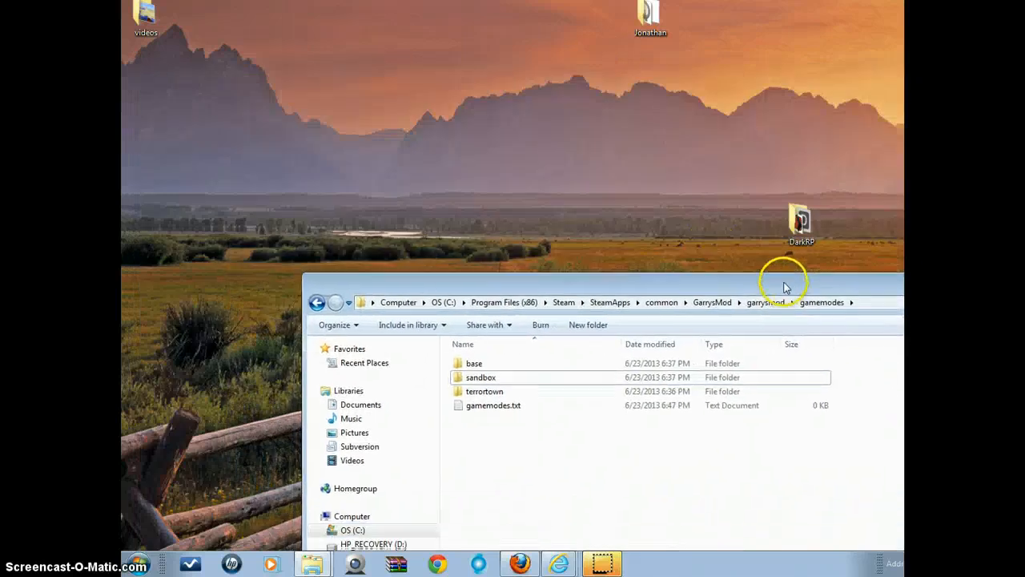
{"action": "mouse_move", "coordinate": [642, 493]}
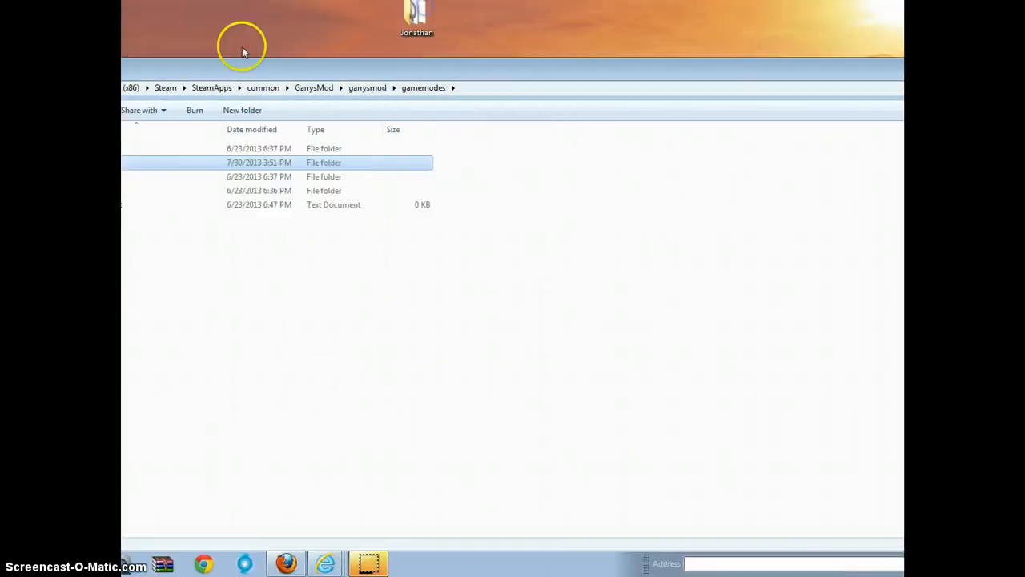
{"action": "mouse_move", "coordinate": [506, 16]}
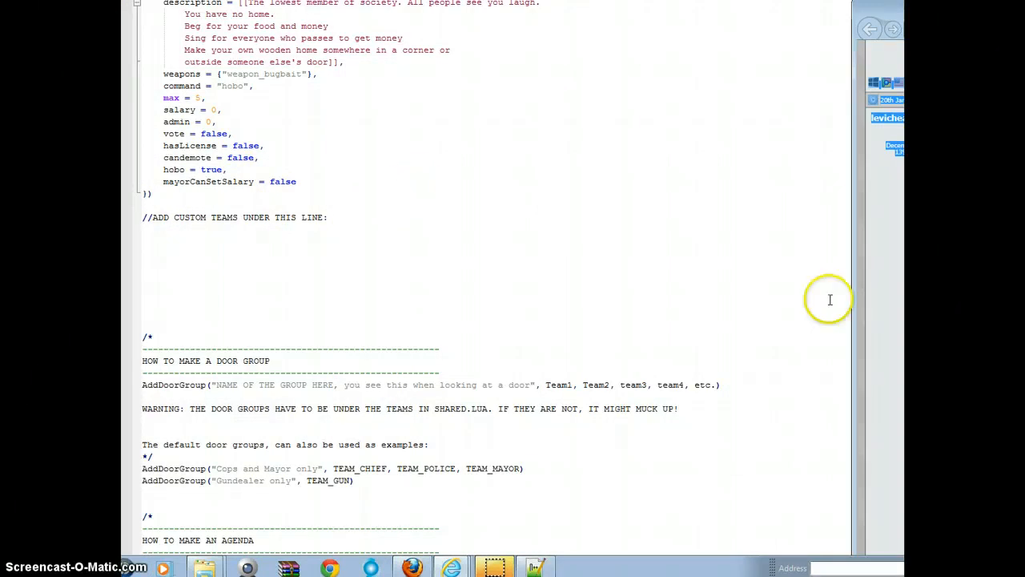
{"action": "mouse_move", "coordinate": [829, 300]}
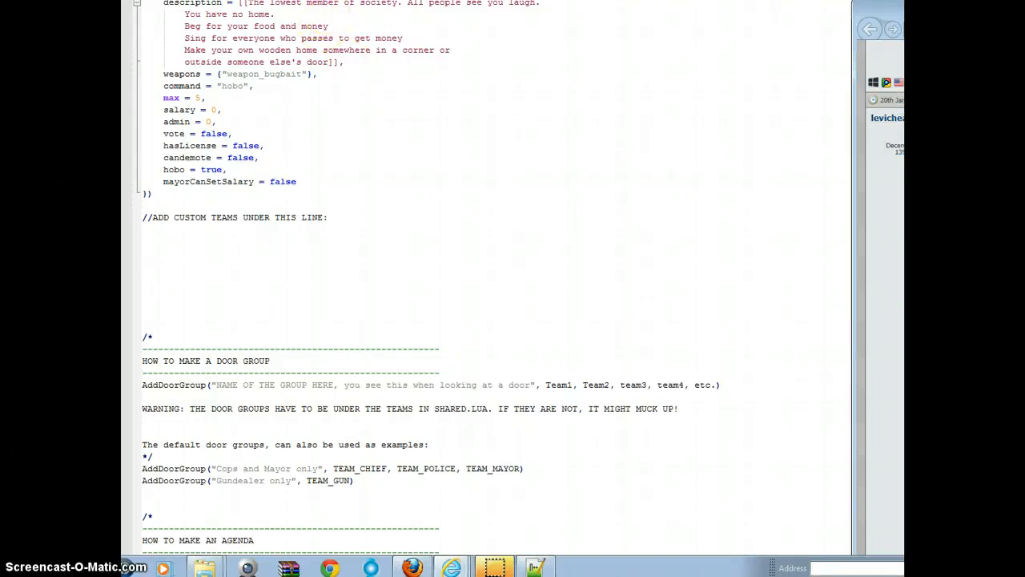